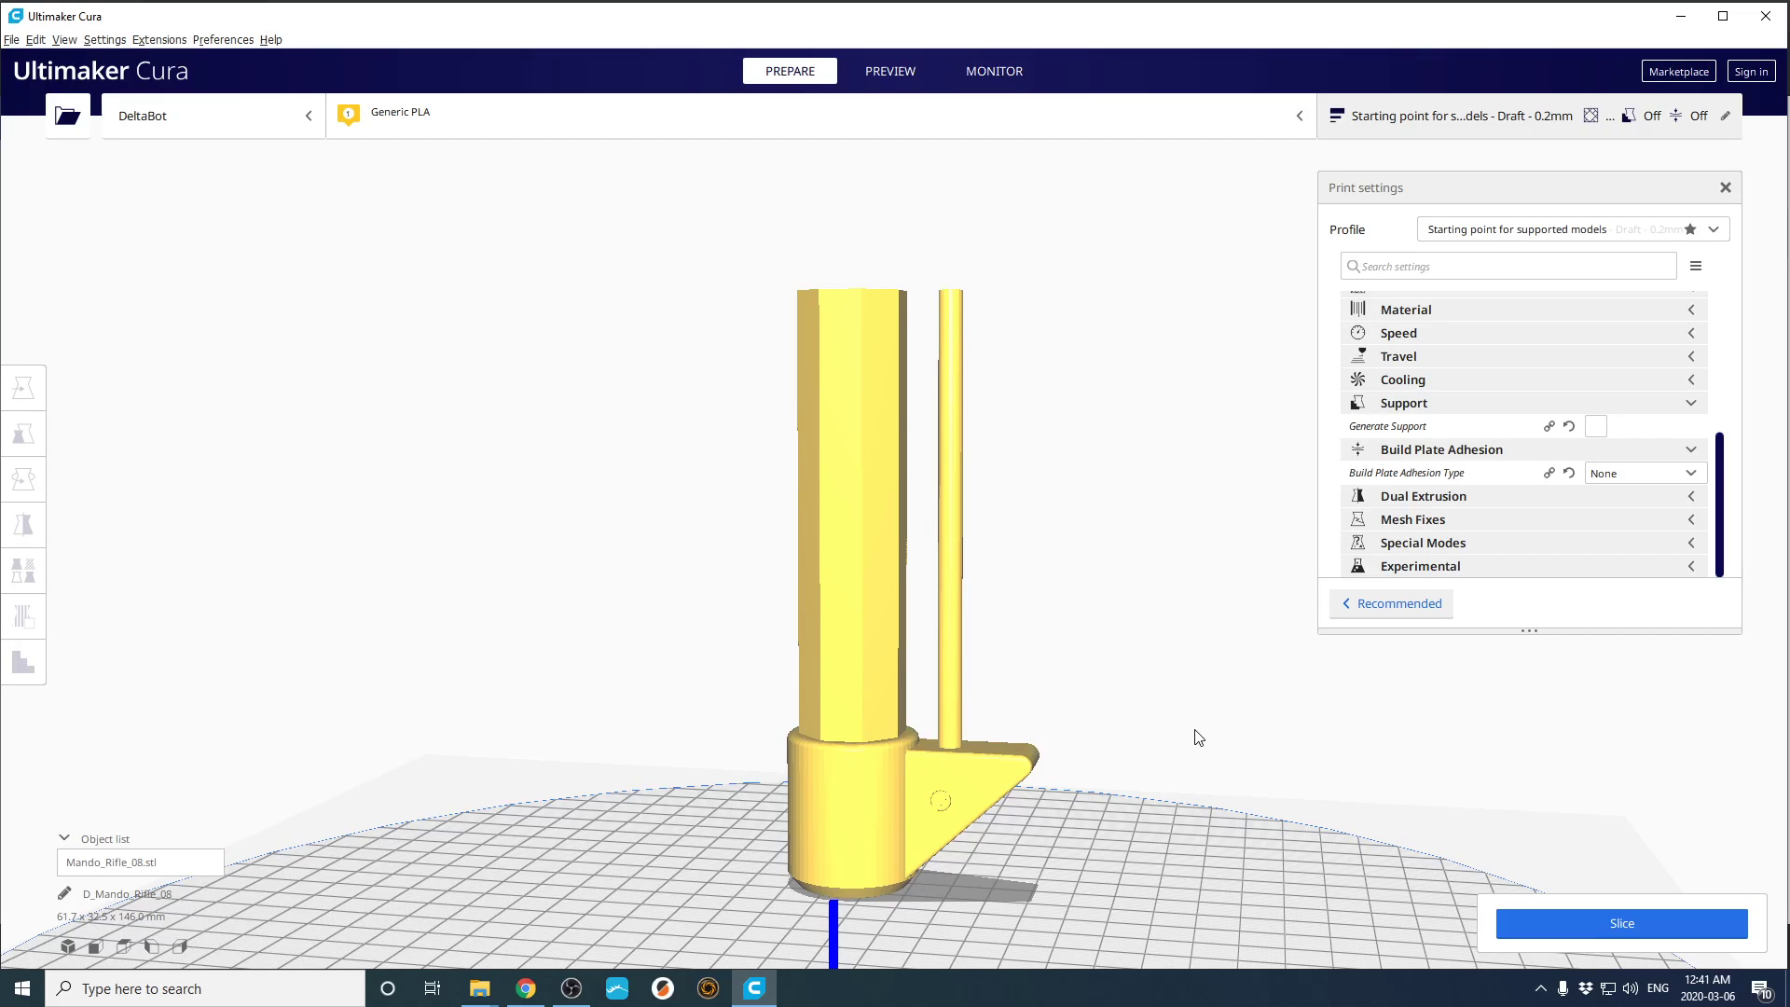
Enable Generate Support and expand the detailed support settings showing the Zig Zag pattern
click(1594, 426)
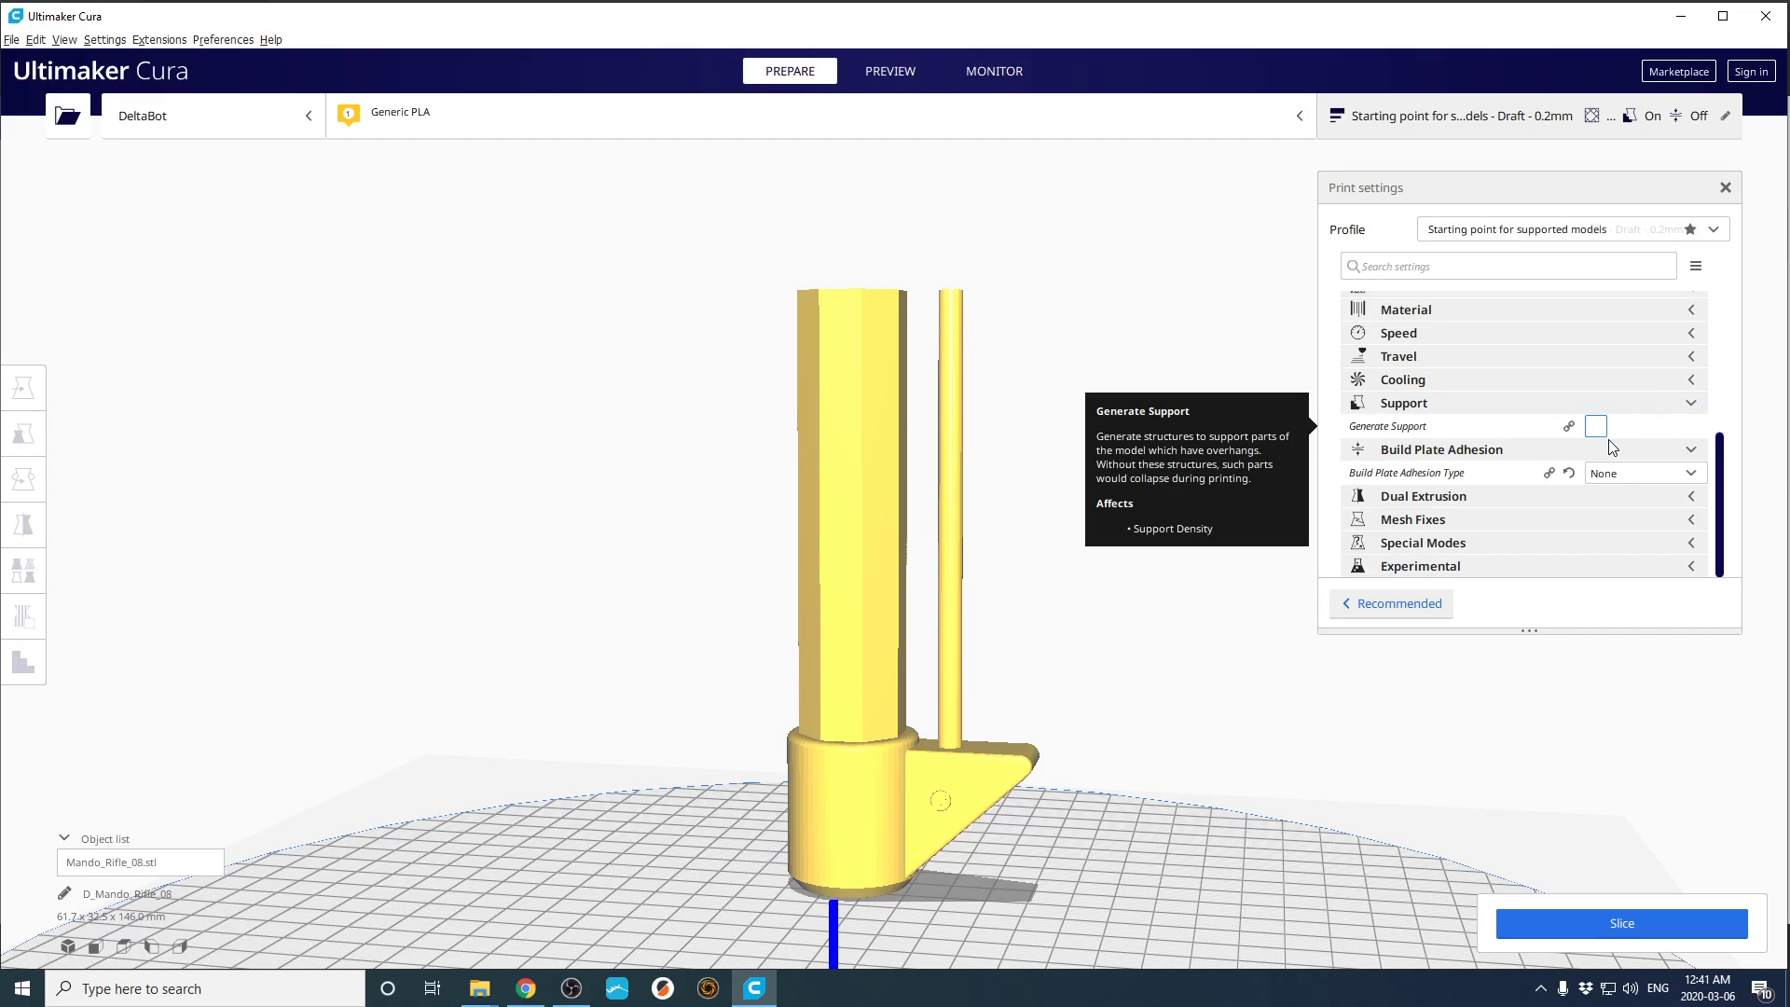
click(1596, 425)
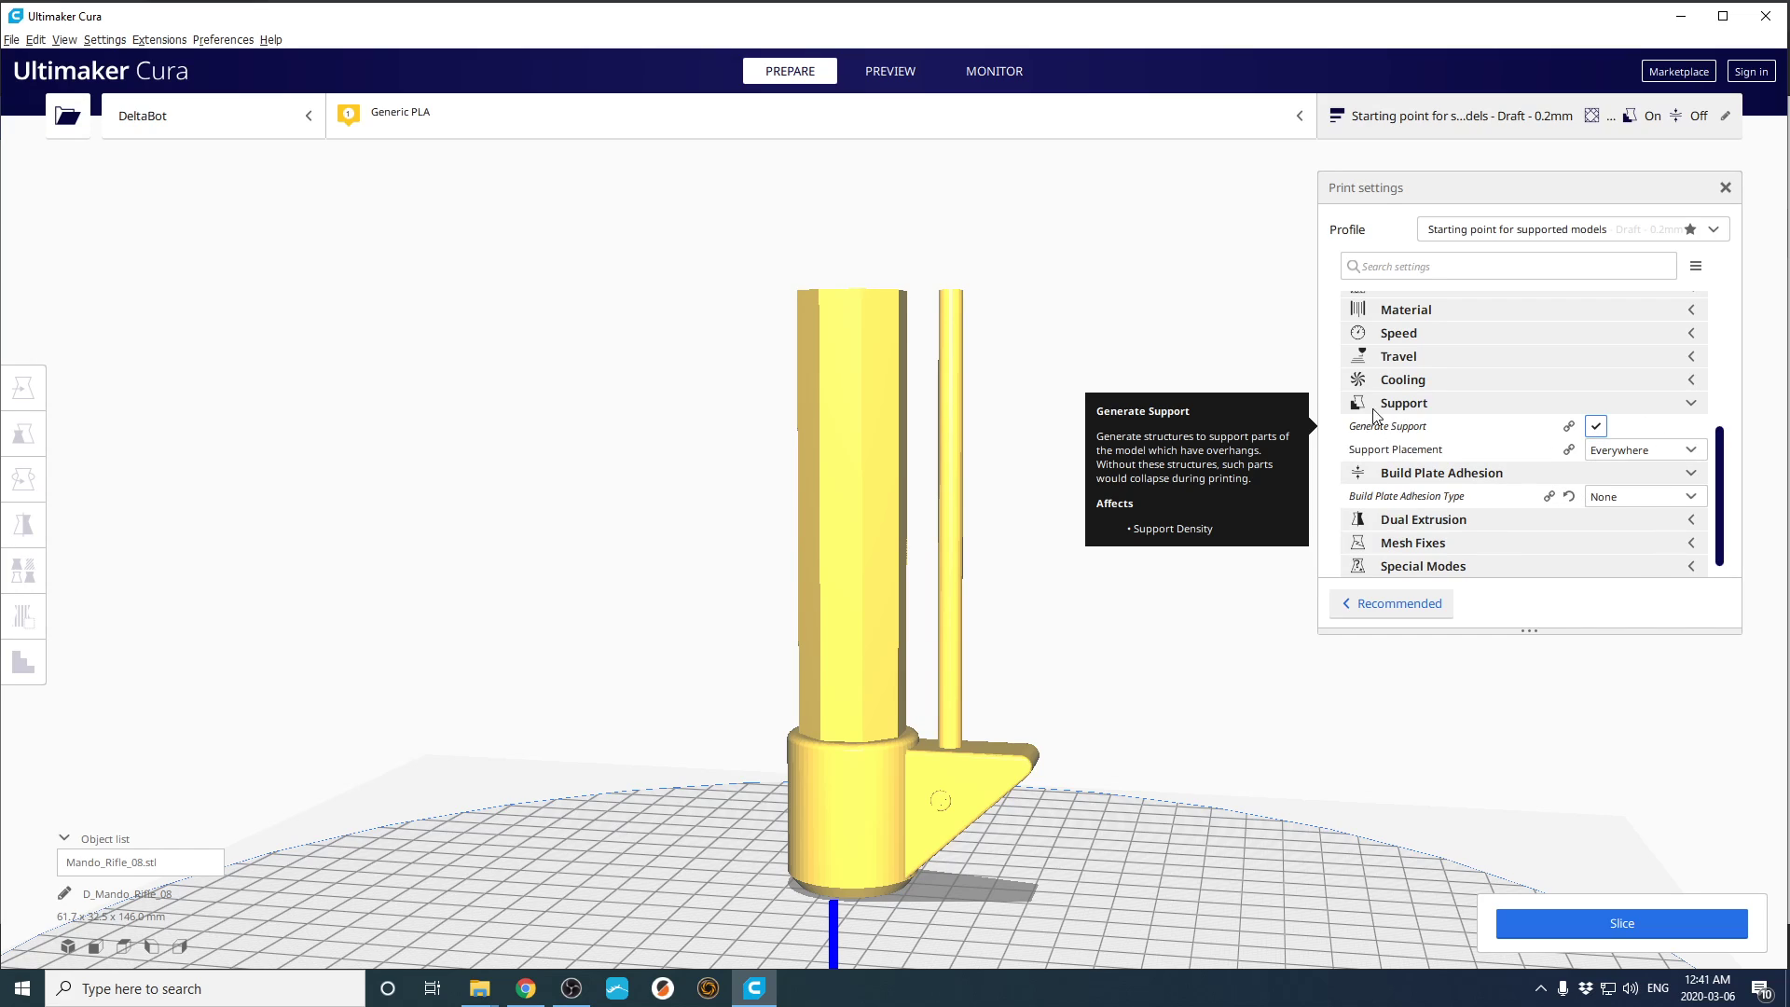
click(1402, 403)
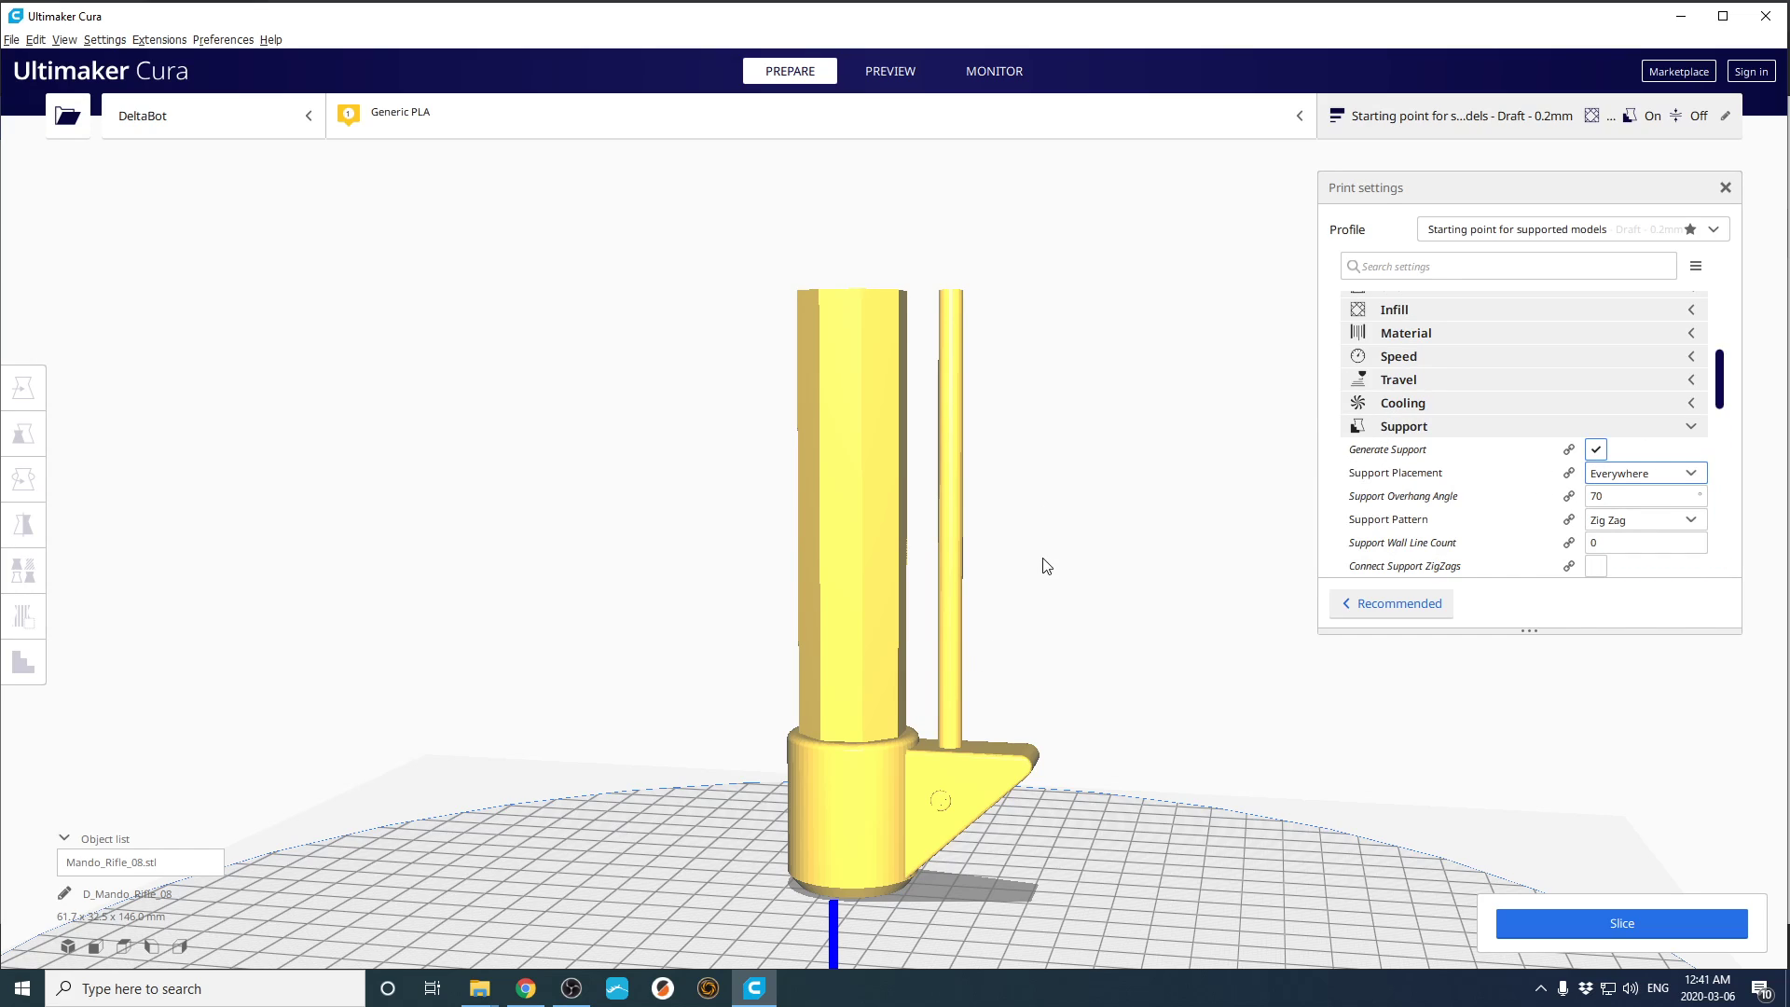
mouse_move(1328, 576)
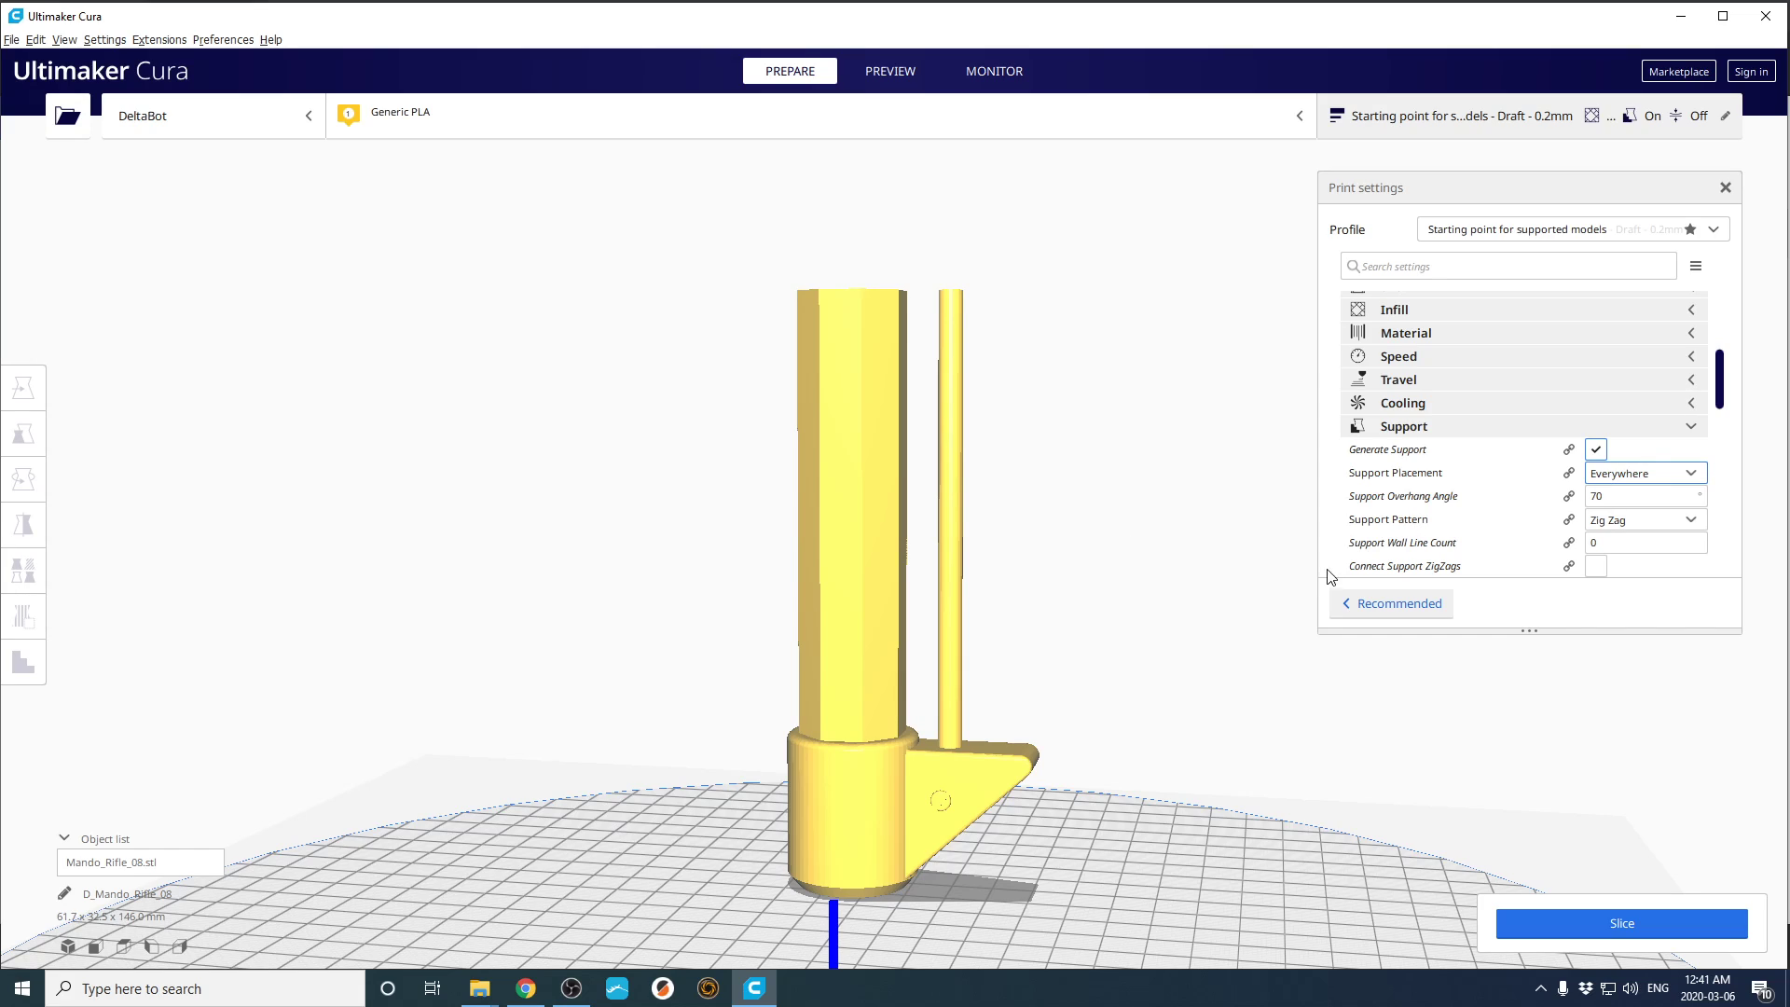
mouse_move(1300, 297)
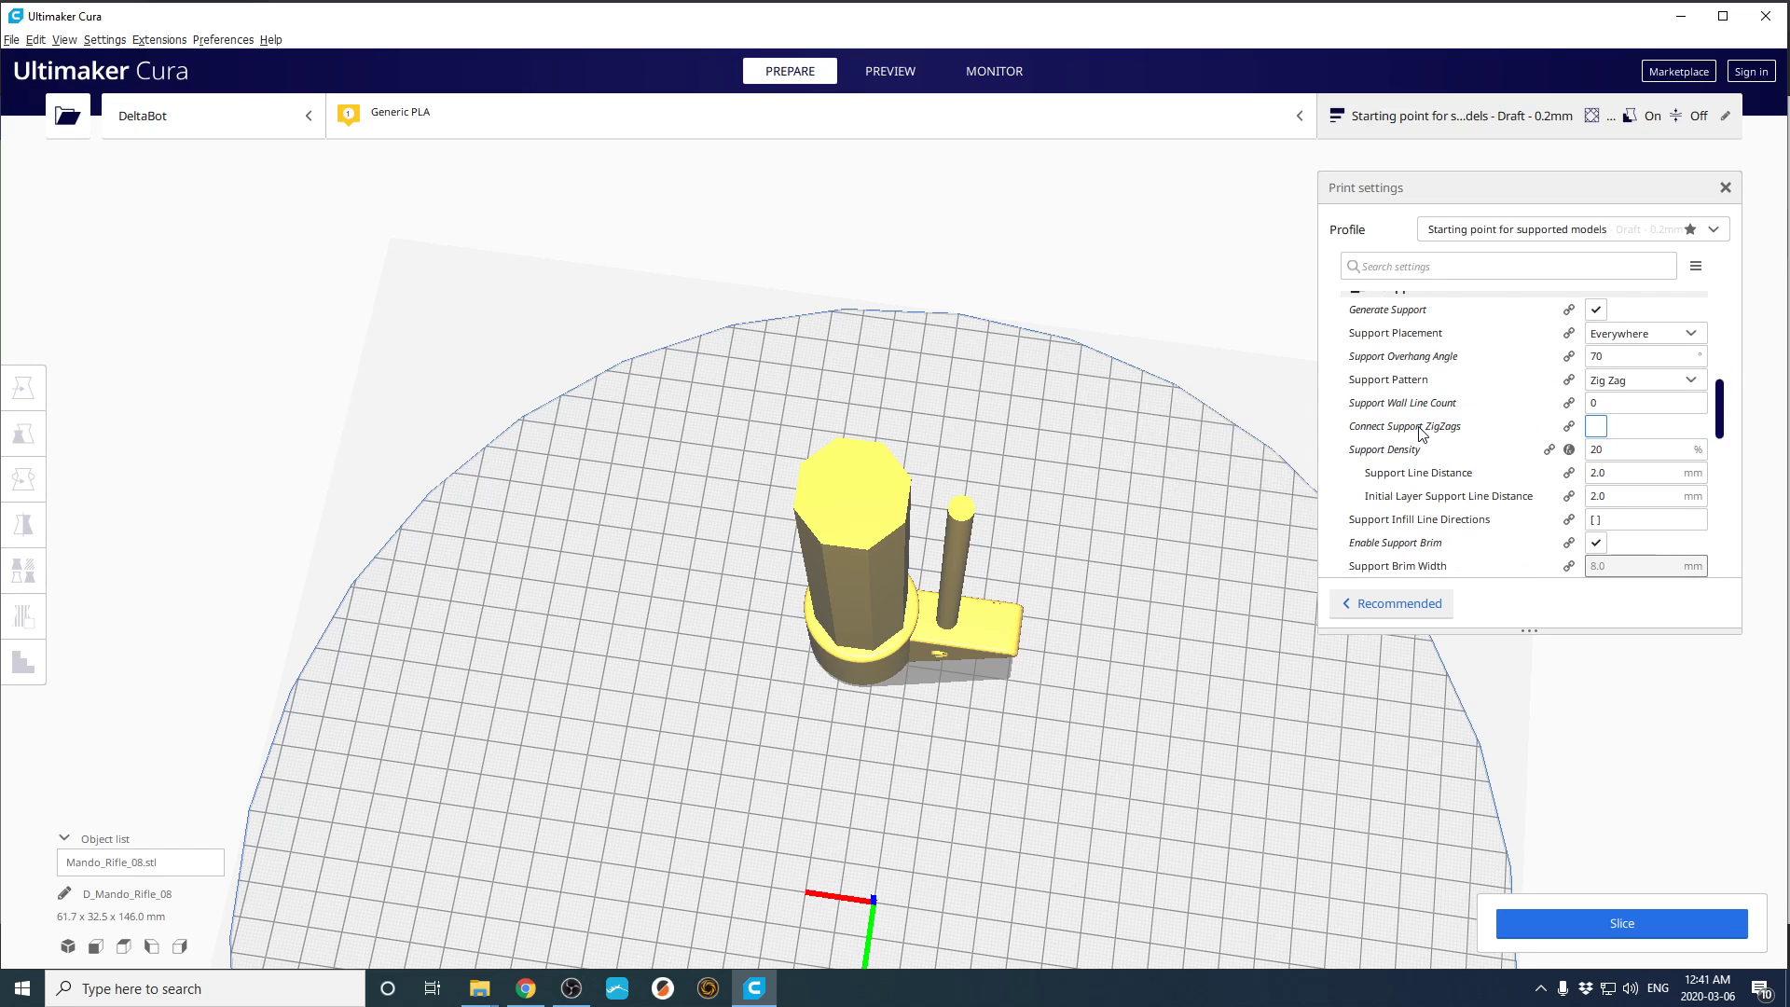
Untick Generate Support so no automatic supports are built
click(1644, 355)
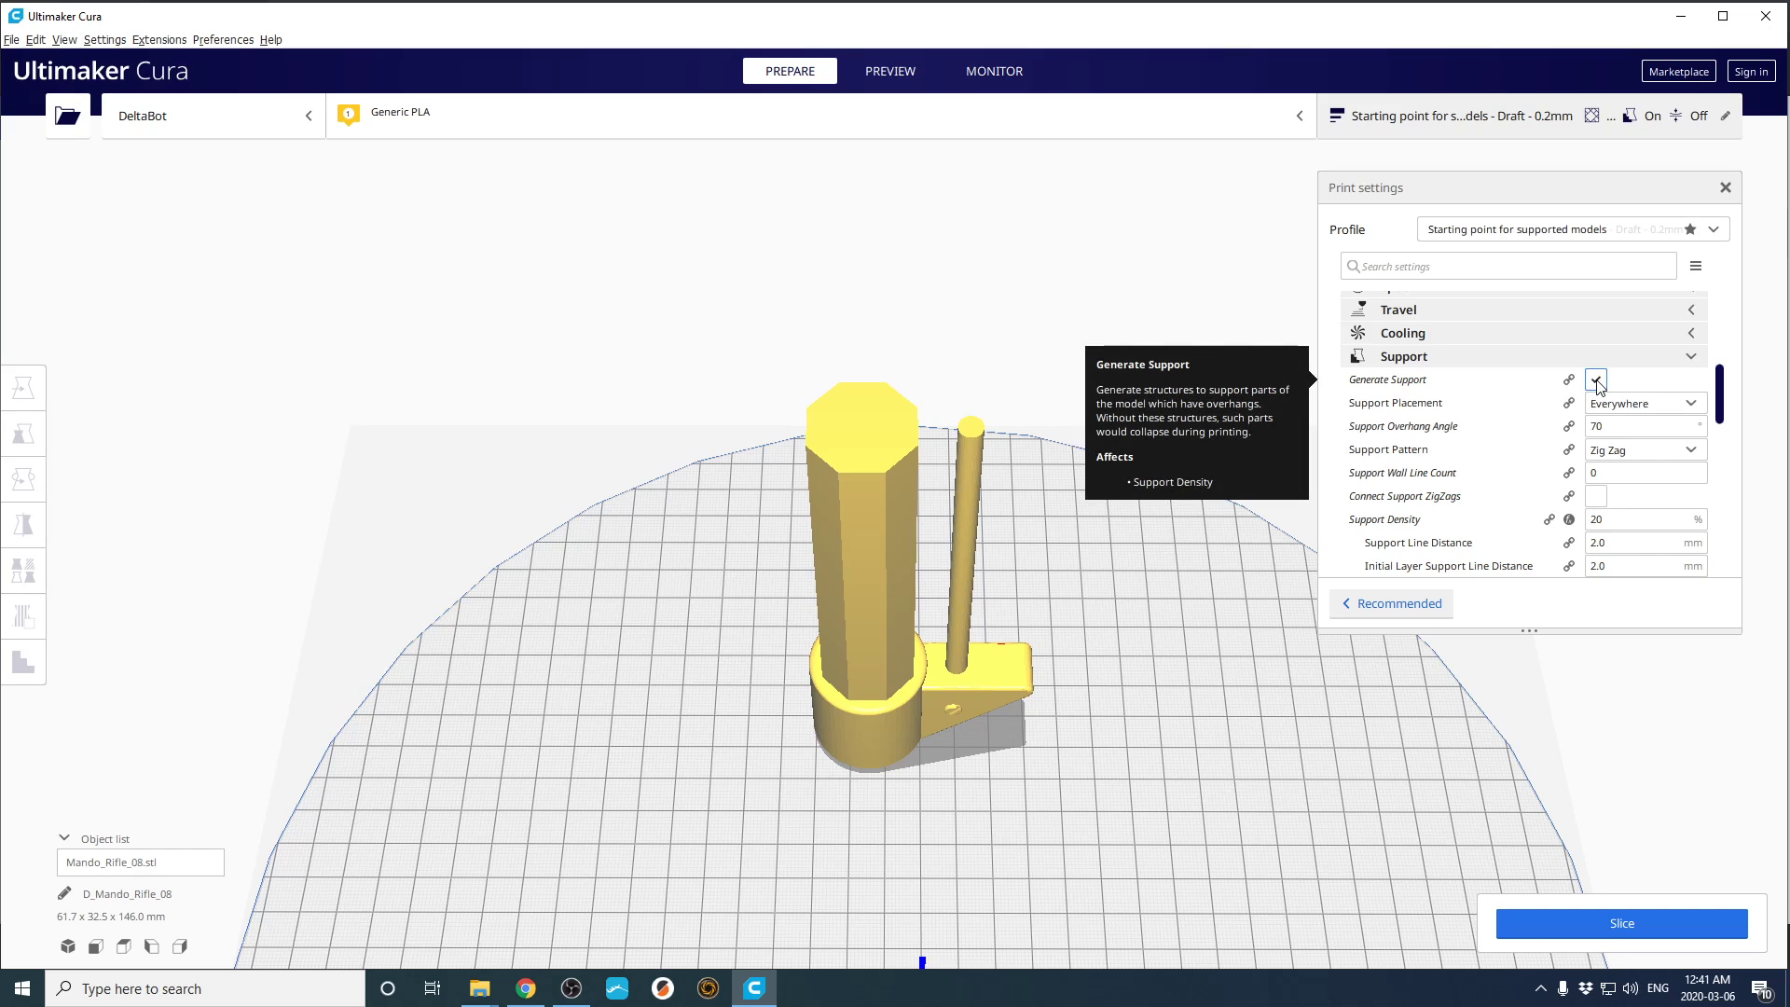
click(1596, 378)
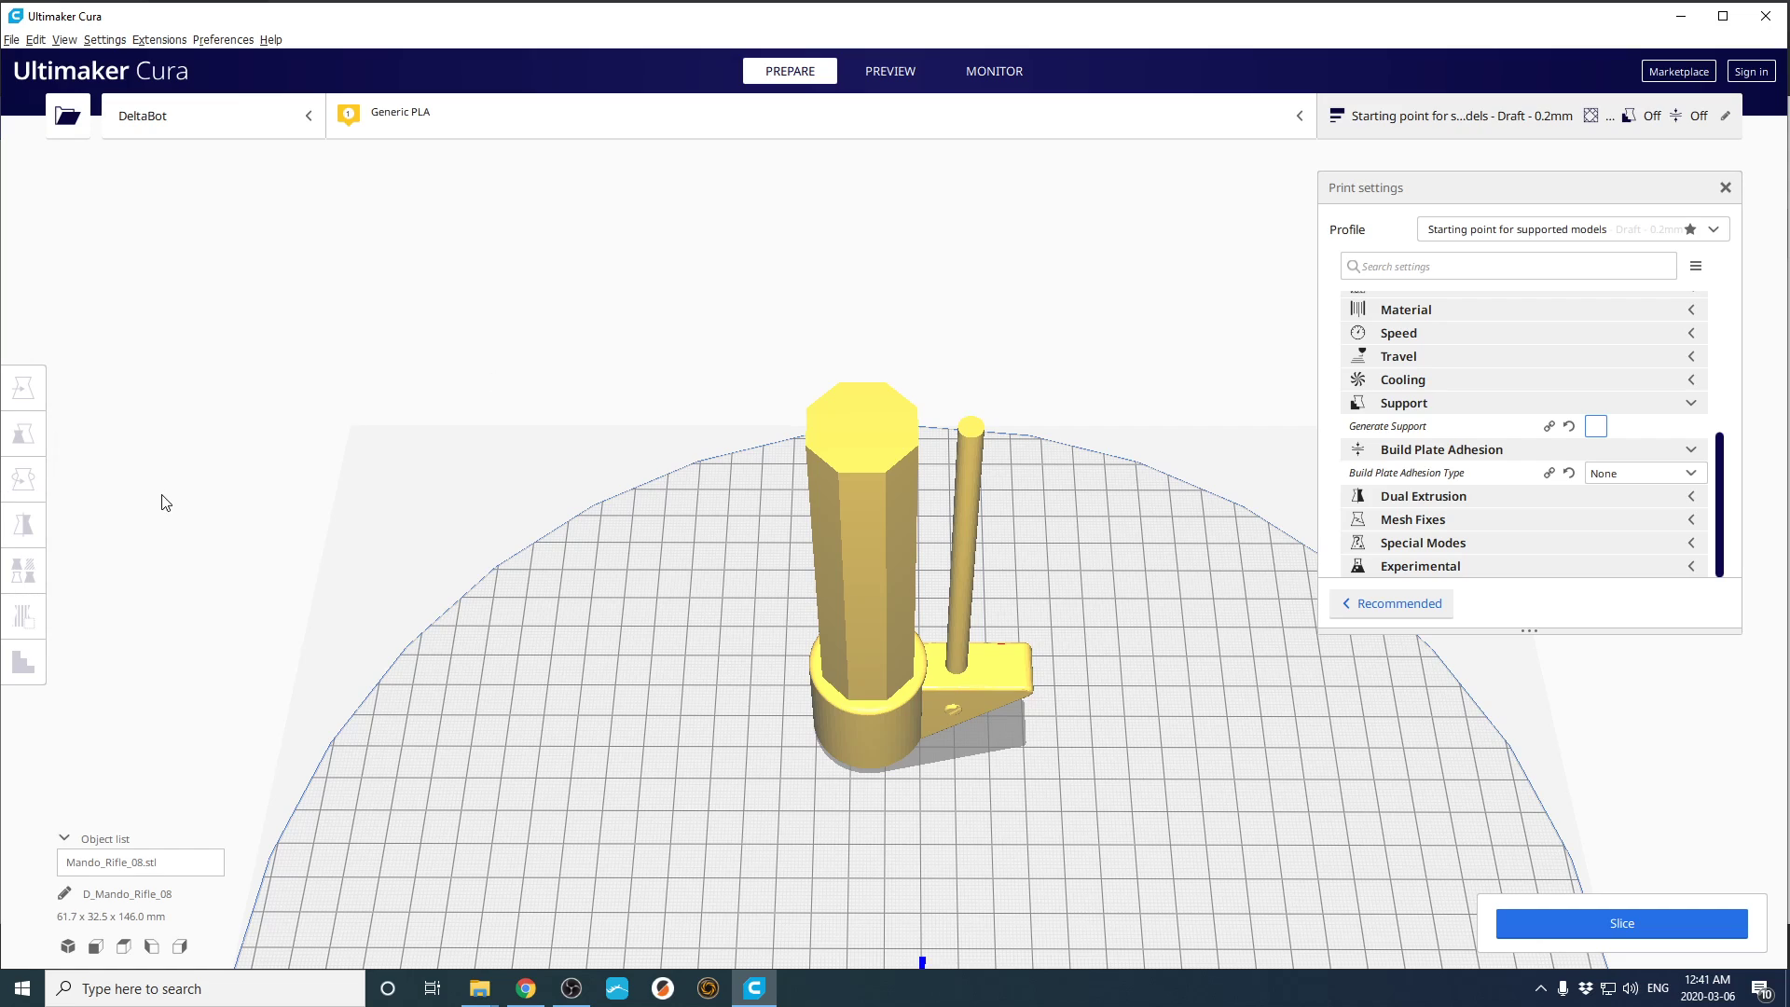
mouse_move(6, 461)
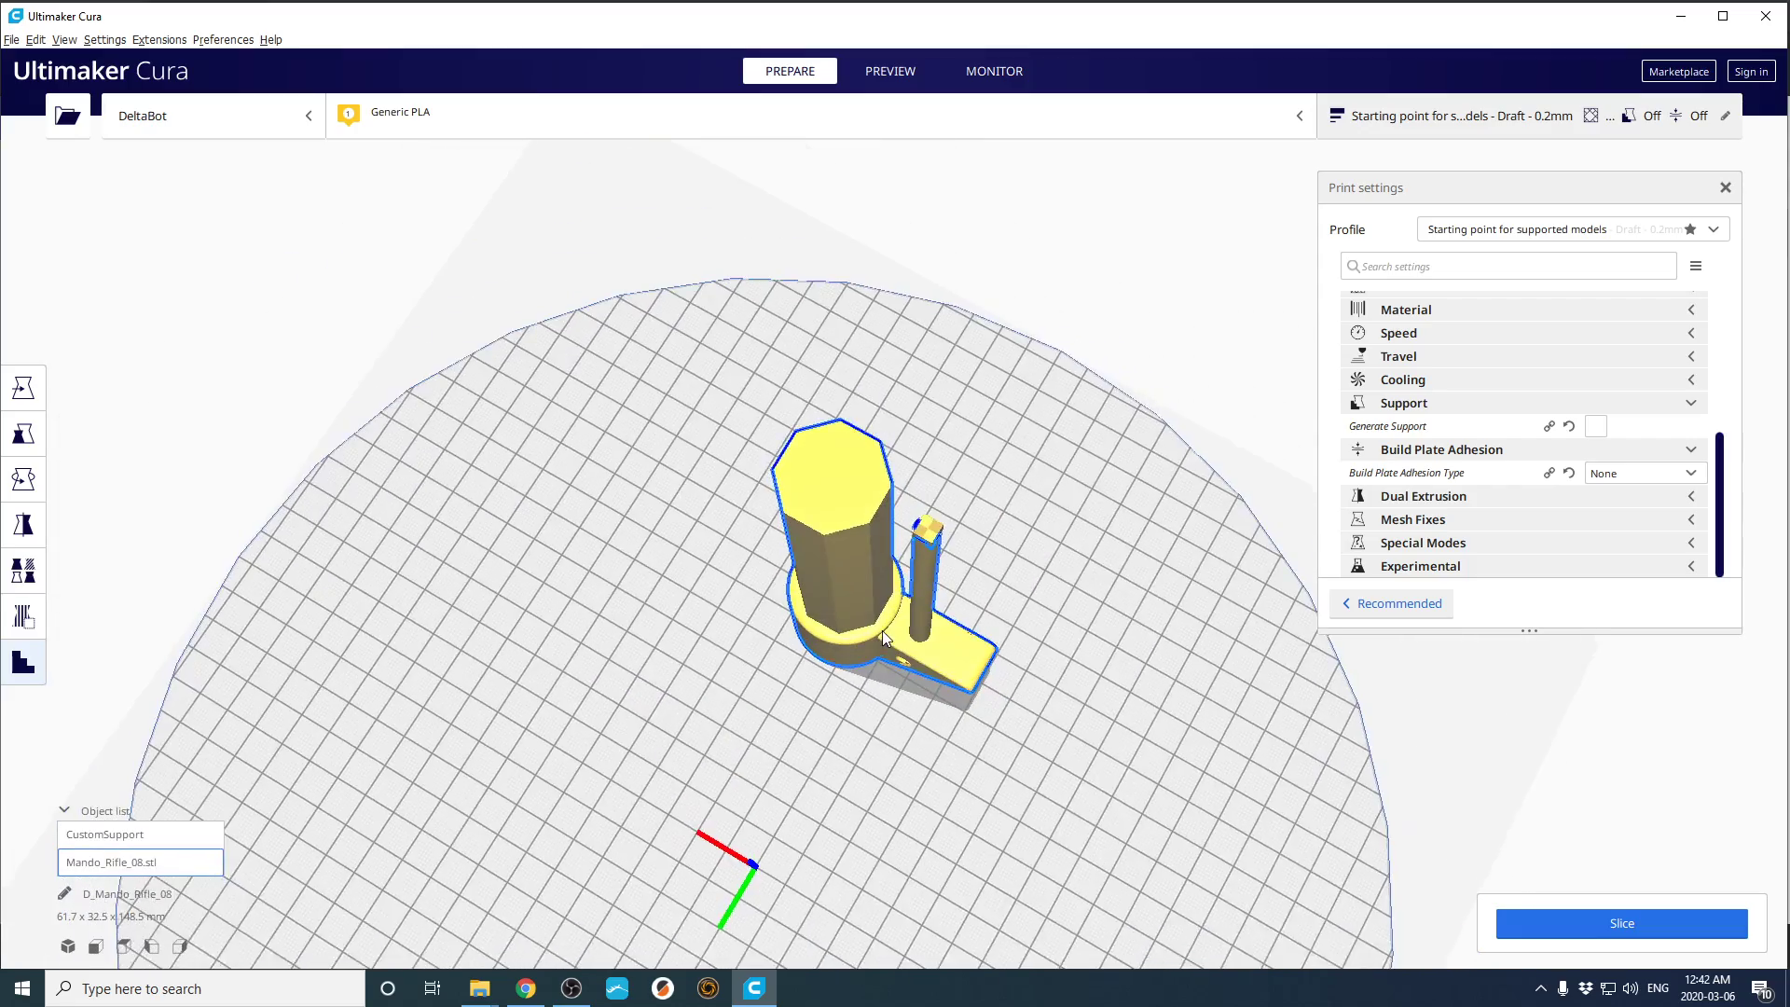
Select the CustomSupport block for non-uniform scaling to about 17.6 mm in X
click(22, 433)
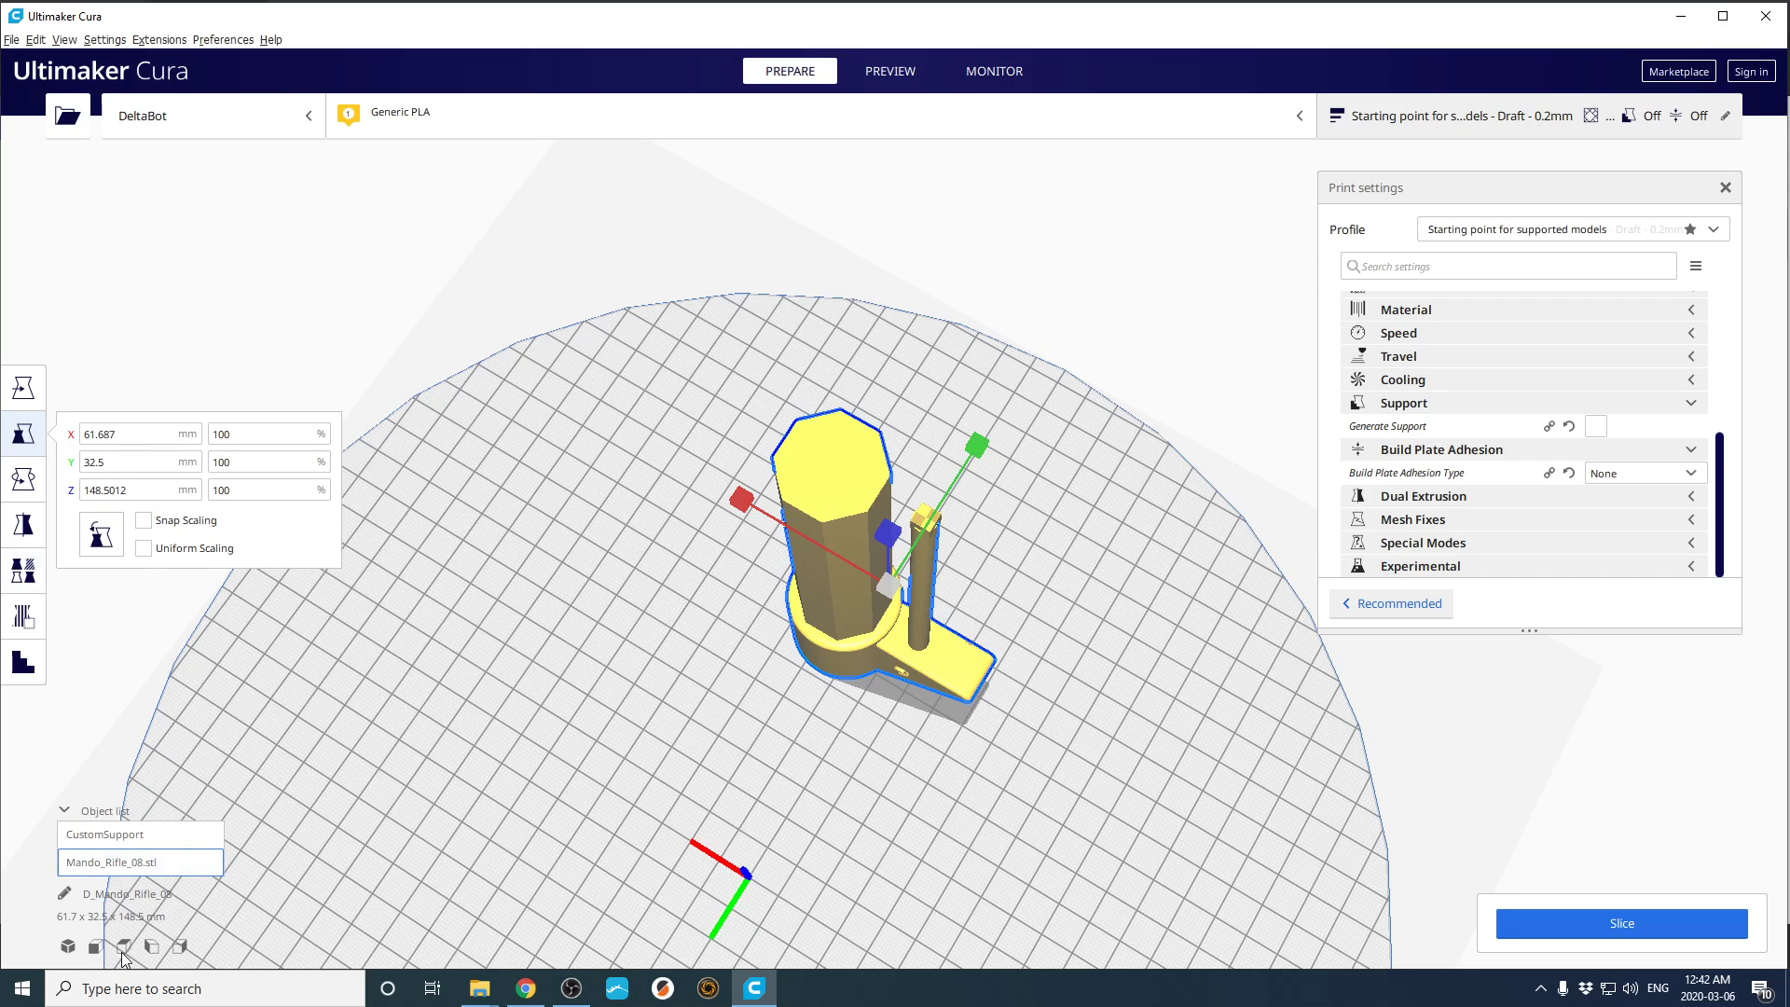
click(114, 835)
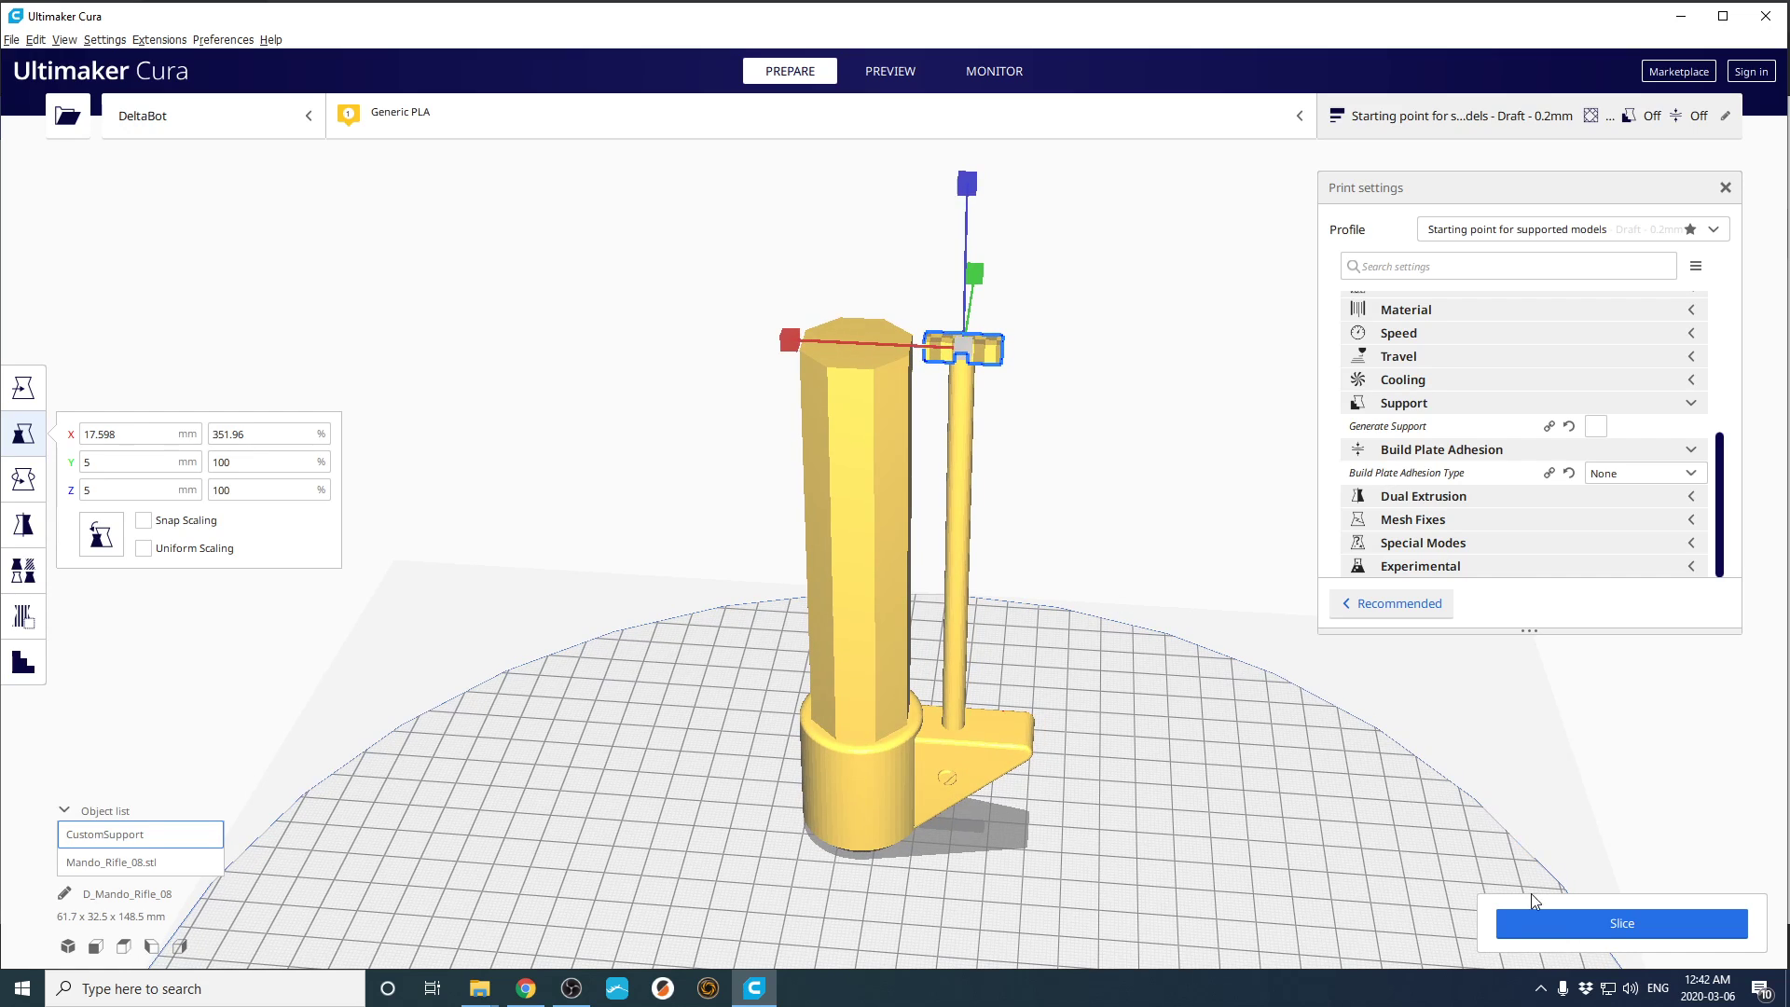
Slice the part with its custom support and switch to the layer preview
click(1620, 923)
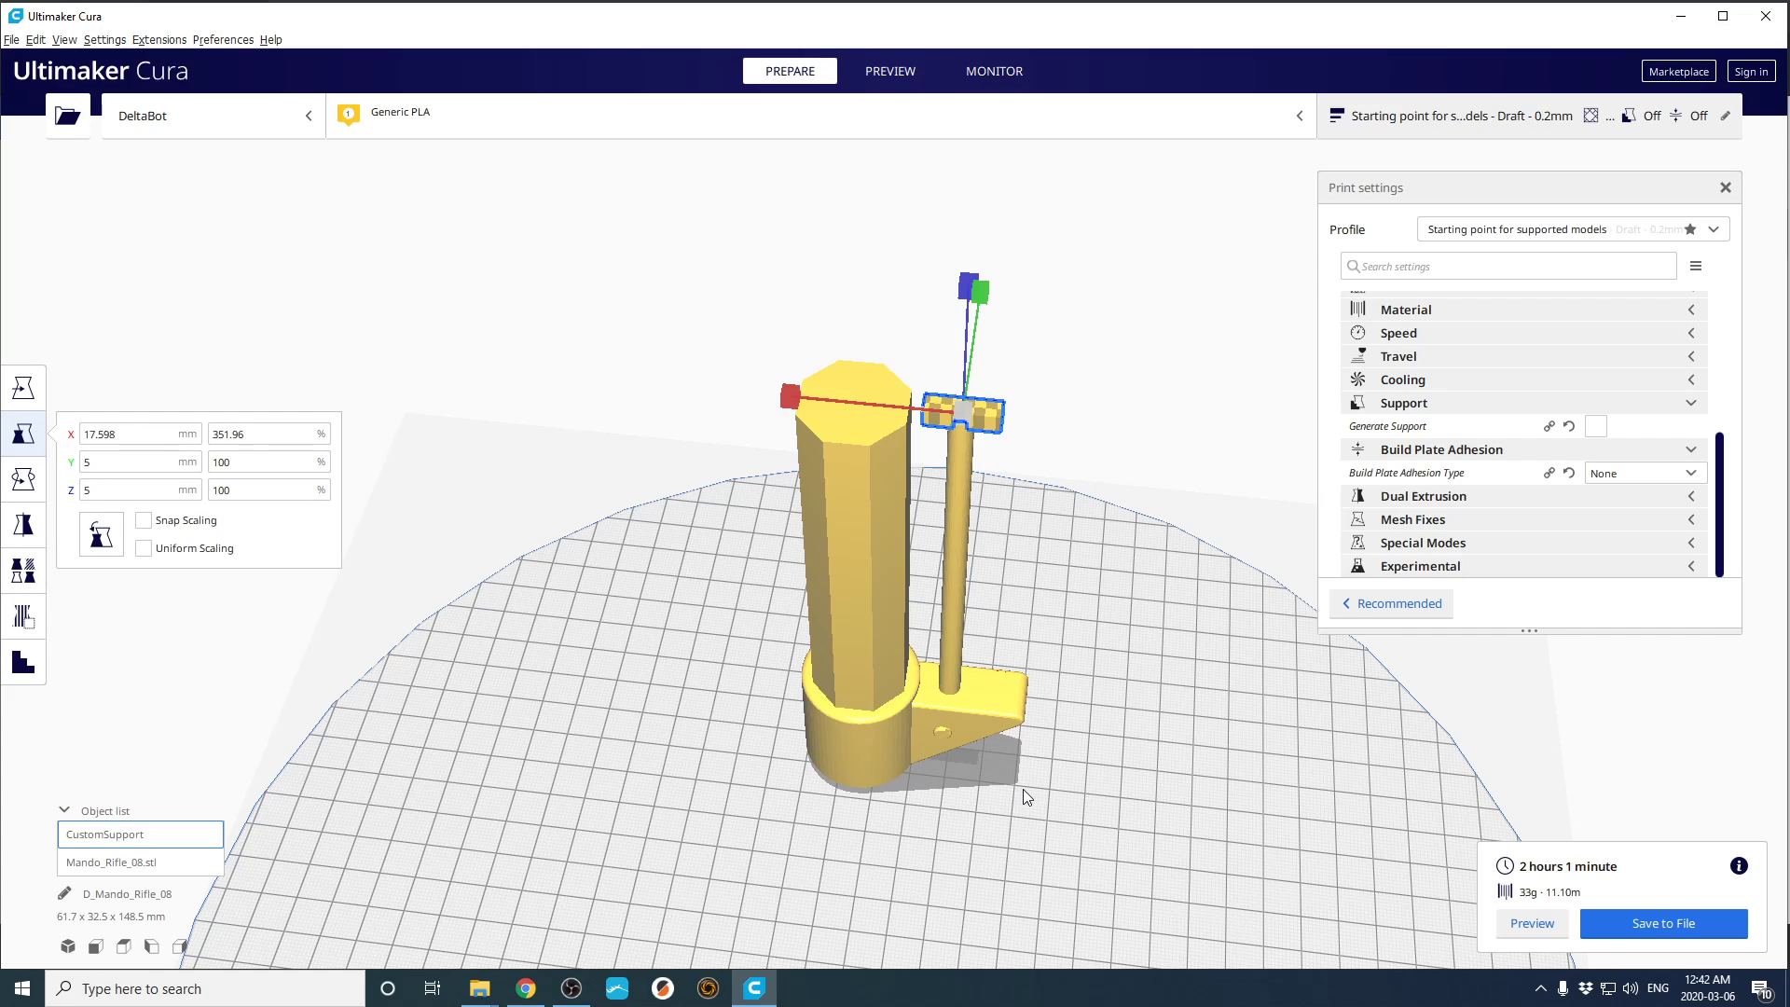
mouse_move(1497, 904)
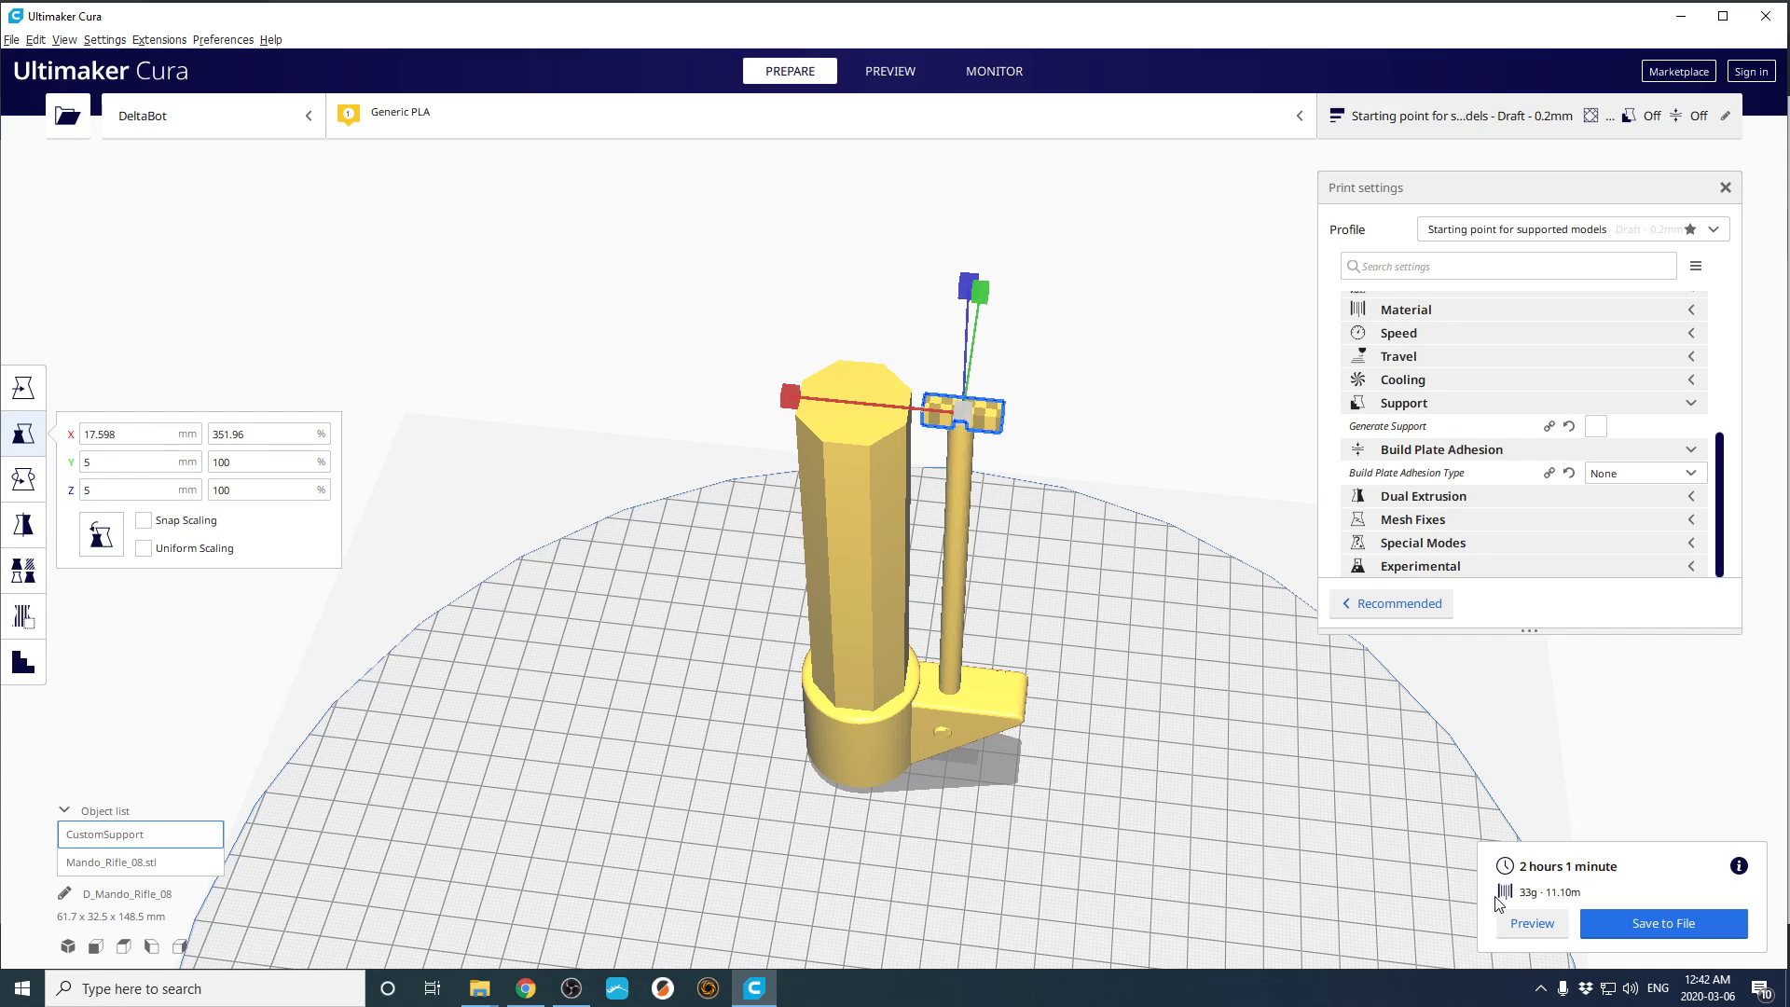
click(889, 71)
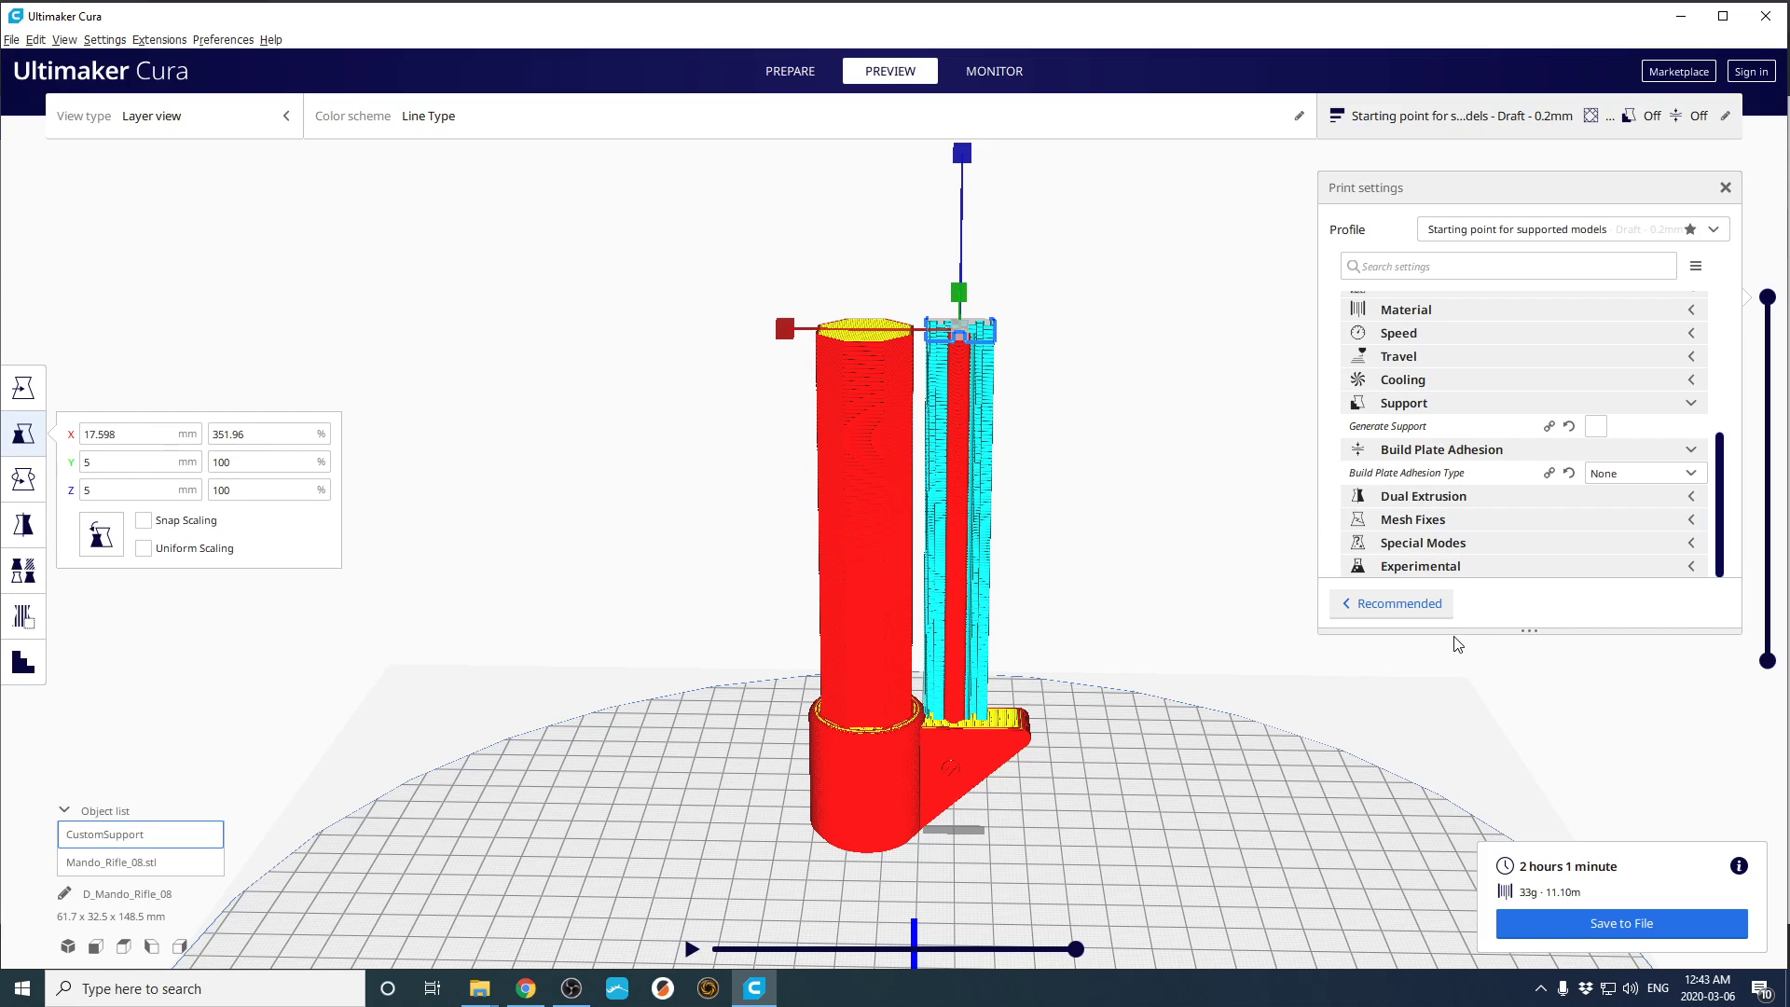
mouse_move(1430, 645)
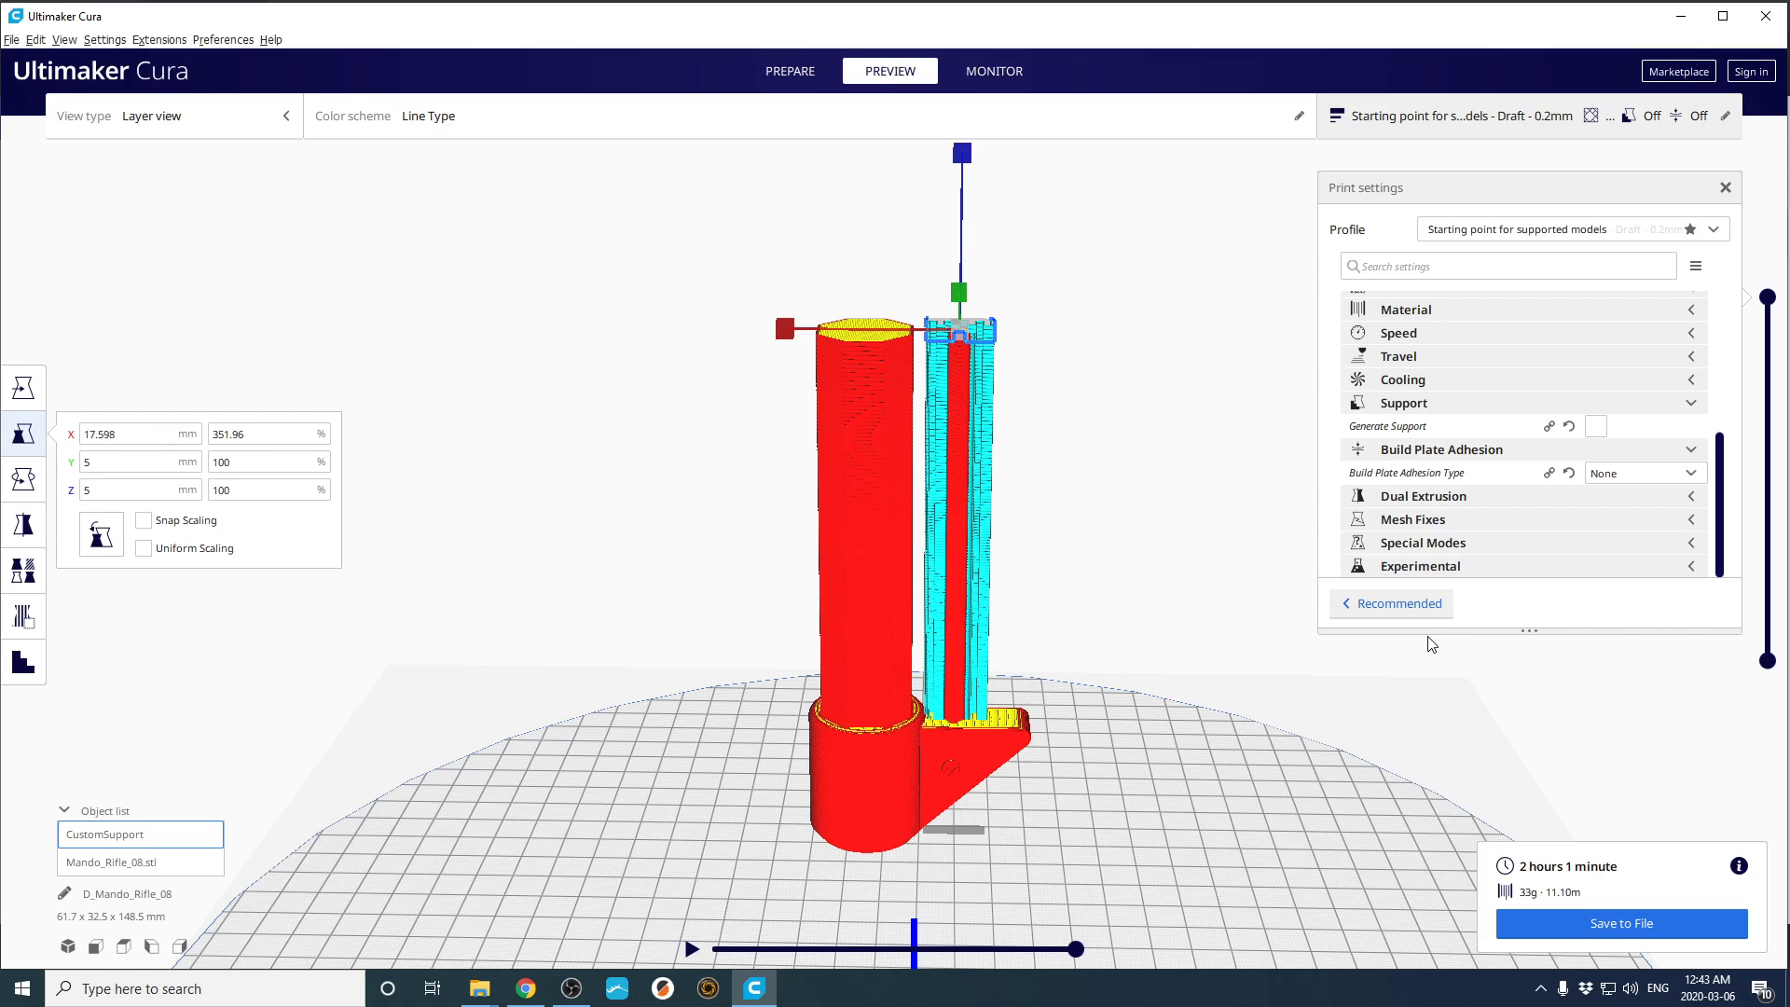